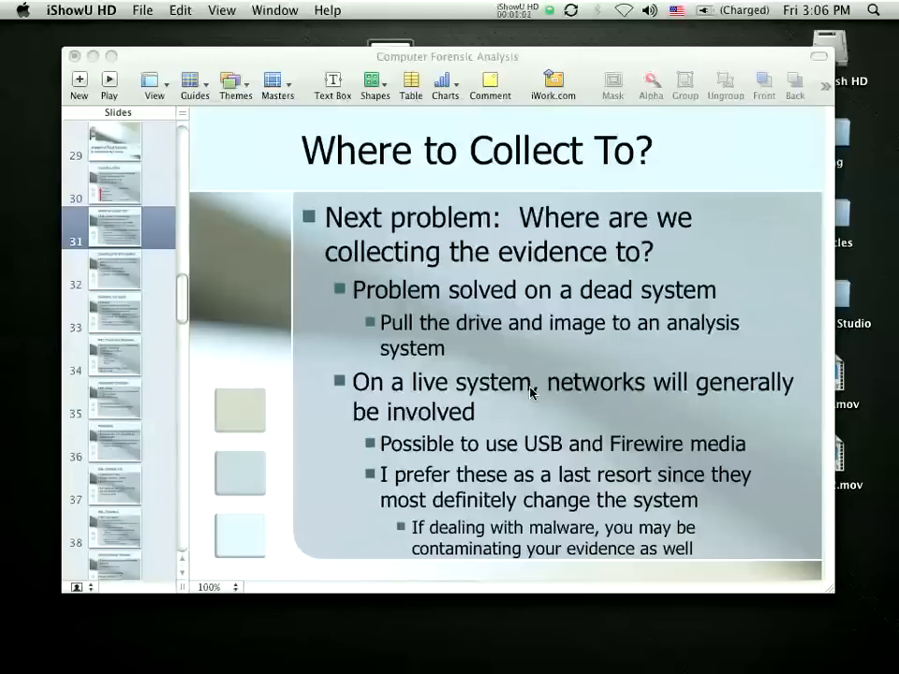
mouse_move(348, 367)
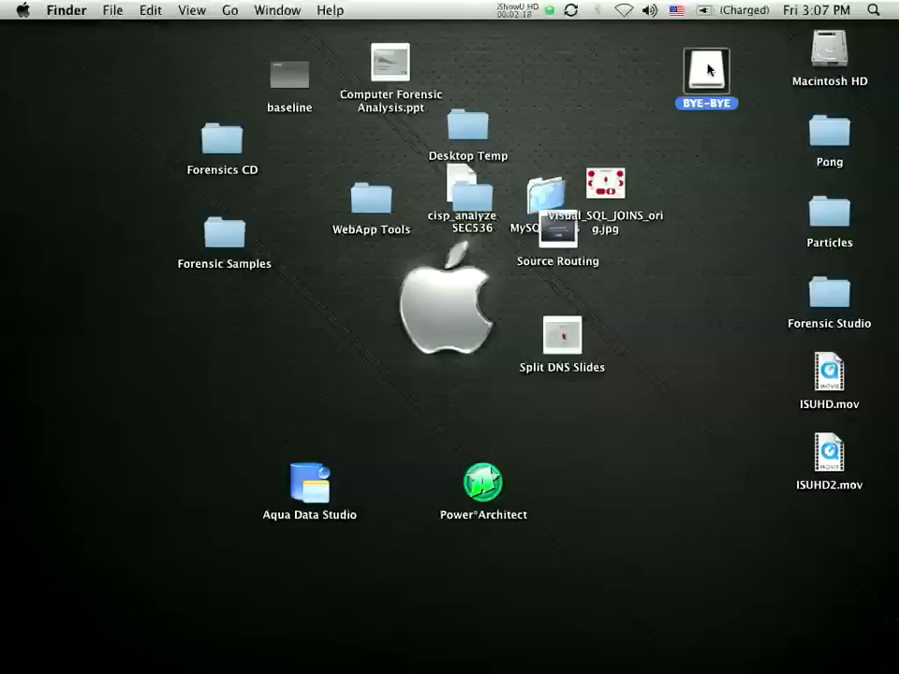
- Confirm the BYE-BYE floppy is empty in Finder, then bring up Terminal
double_click(706, 70)
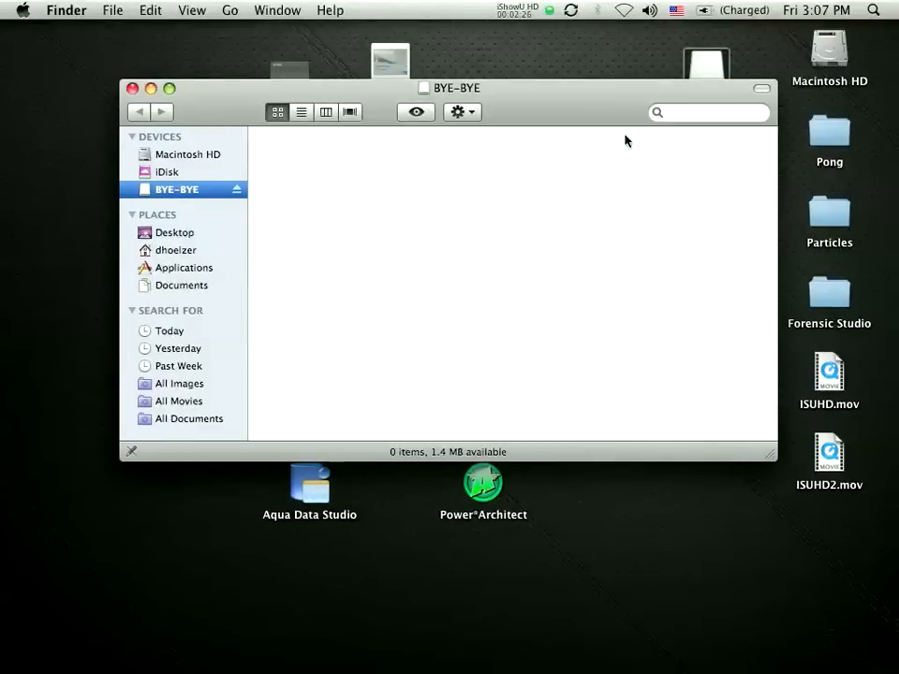
click(133, 88)
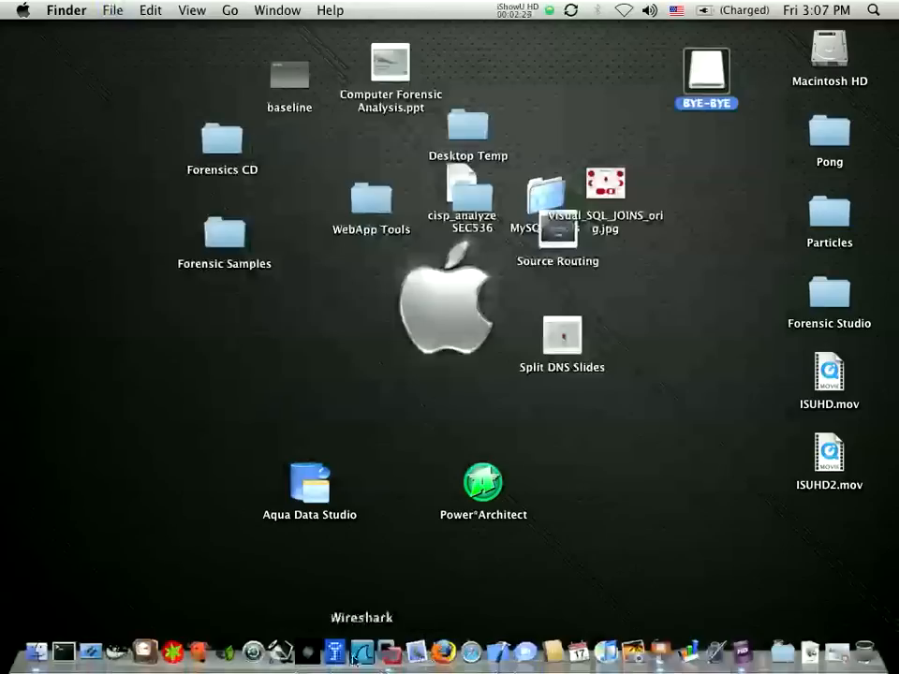
click(63, 651)
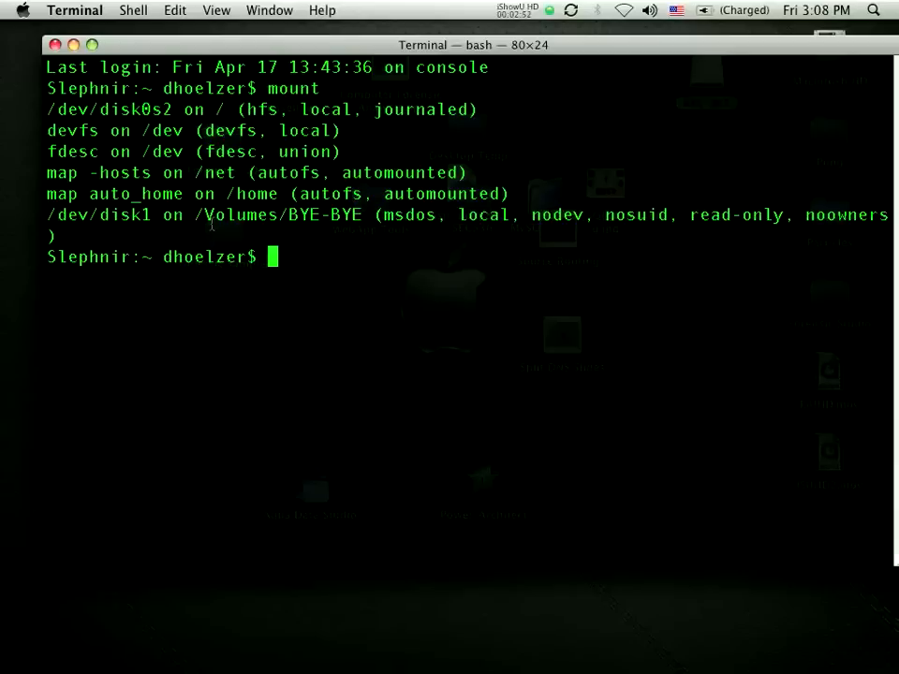
- Enter a root shell with sudo su to reach the sh-3.2# prompt
text(umou)
text(sudo s)
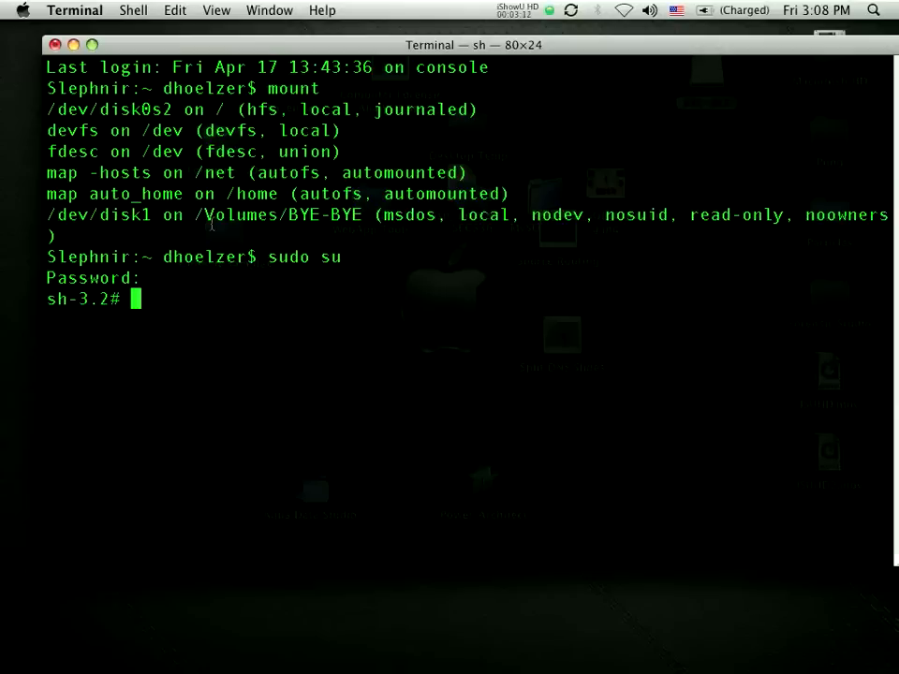
- Unmount the BYE-BYE floppy with umount /dev/disk1
text(umount /dev/disk1)
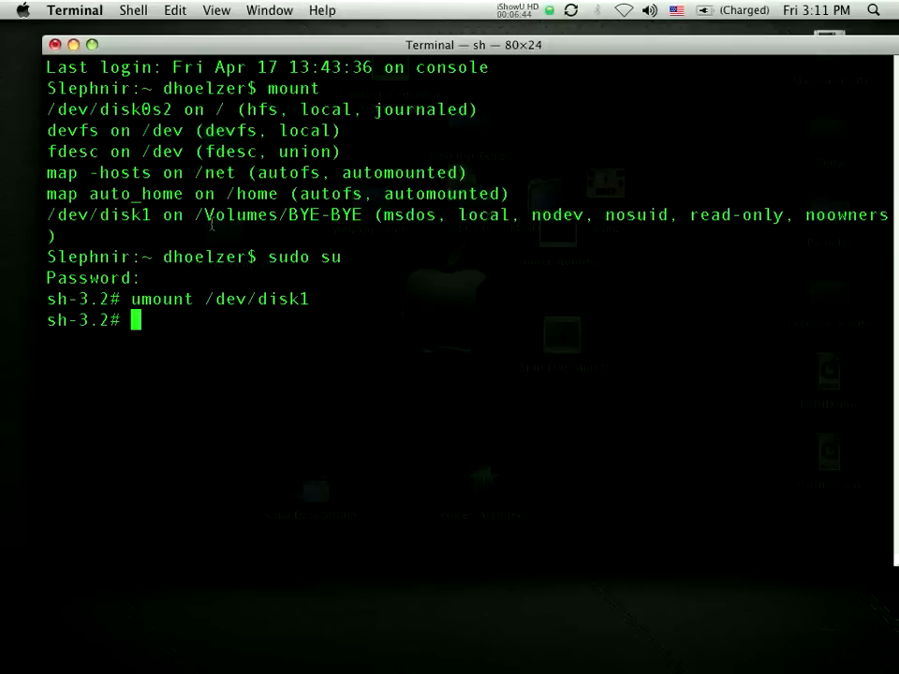
- Type the command dd if=/dev/disk1 bs=512 at the root prompt, without running it
text(dd)
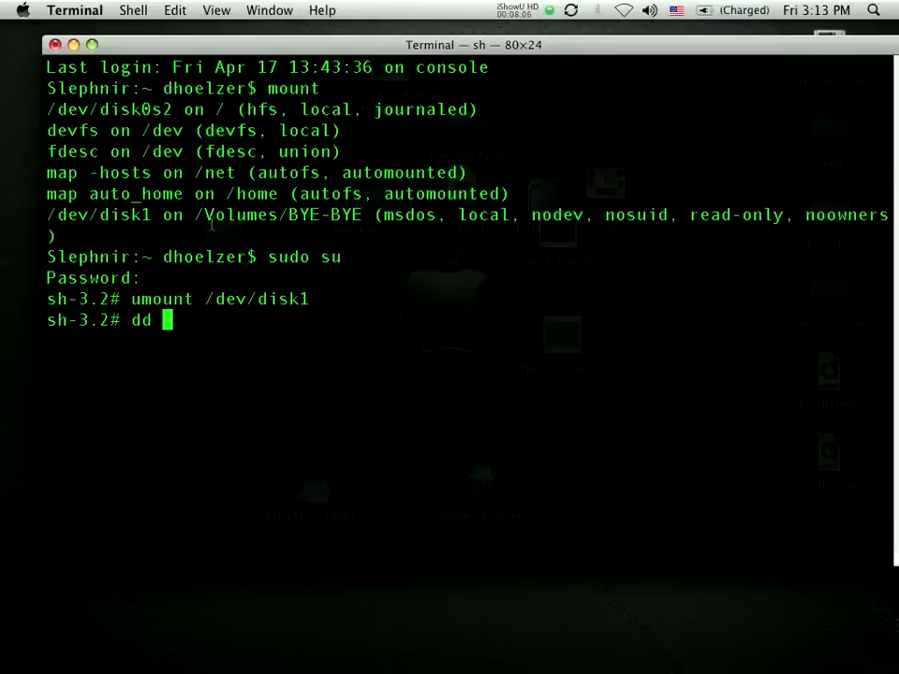
text(if)
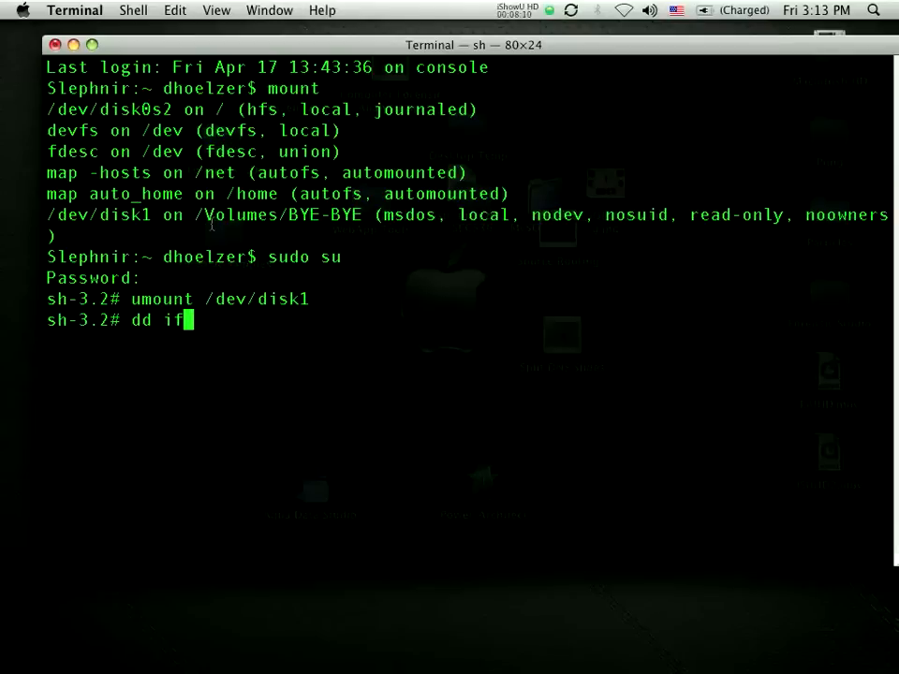
text(=/dev/di)
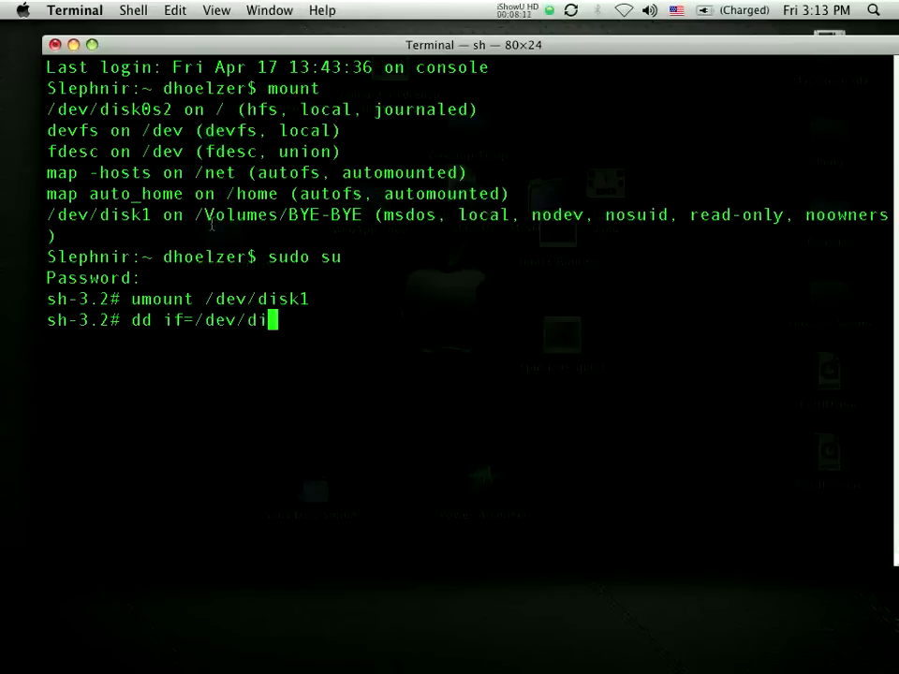
text(sk1)
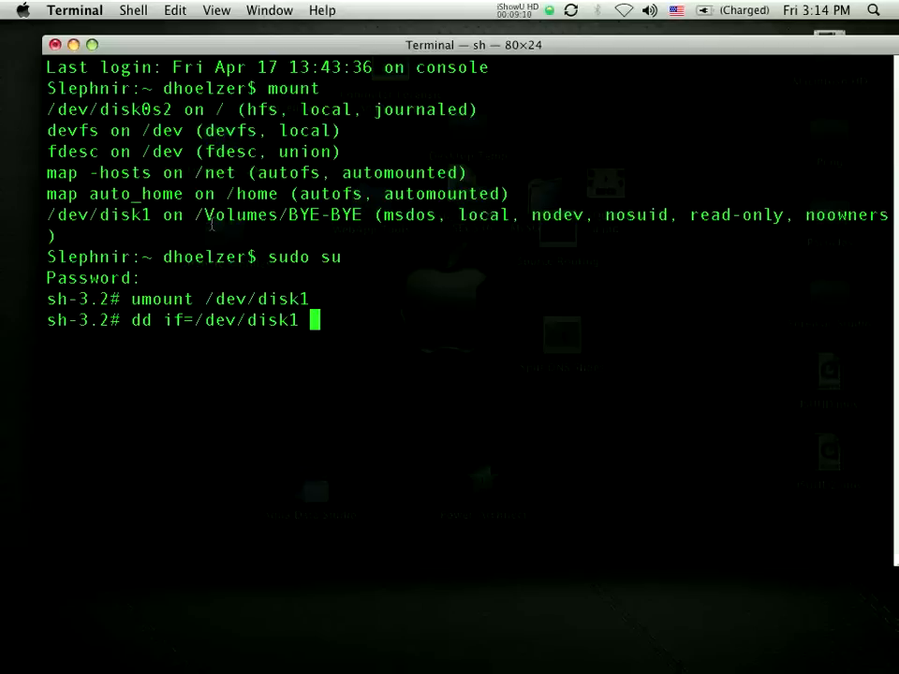
text(bs=512)
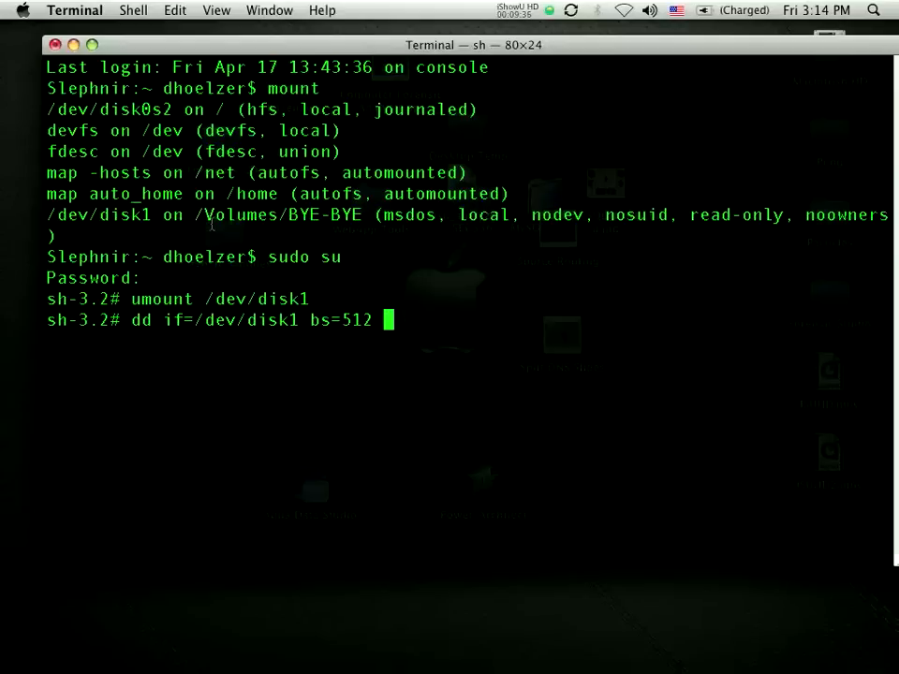
- Run the raw dd read of /dev/disk1, then type dd if=/dev/disk1 bs=512 | md5
key(Return)
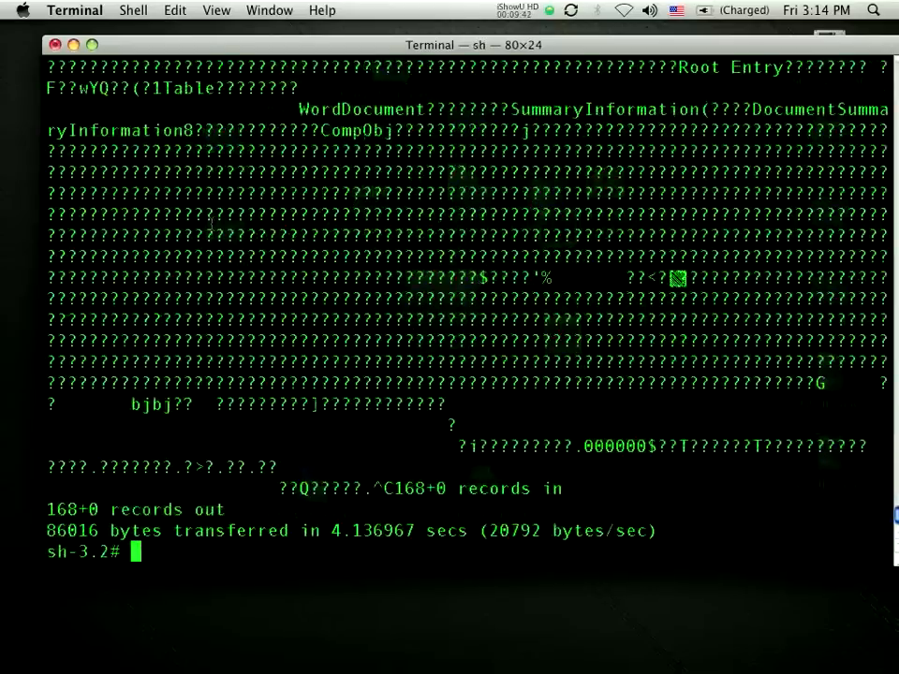
text(dd if=/dev/disk1 bs=512)
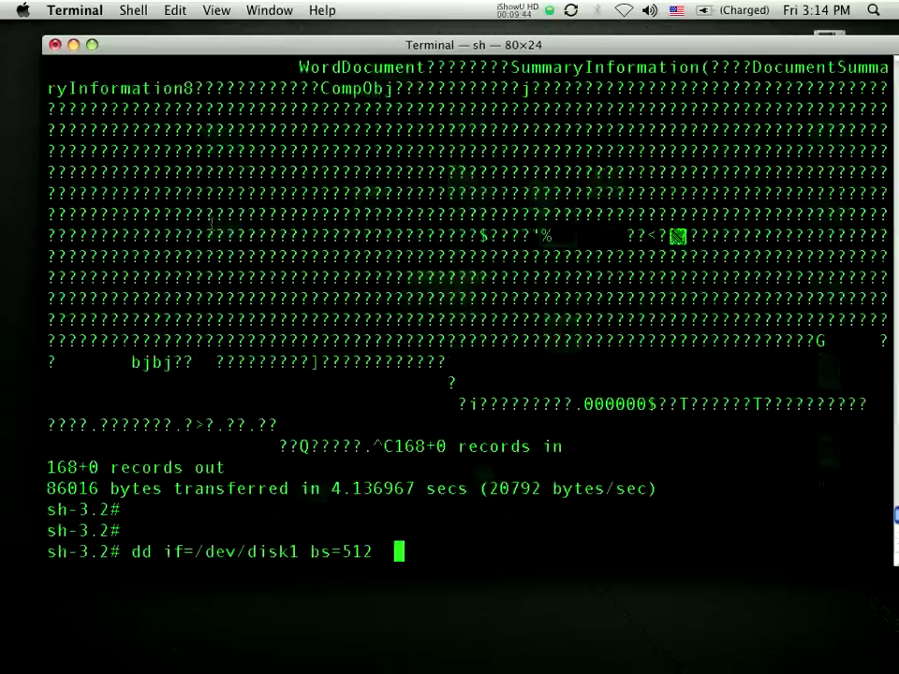
text(| md5)
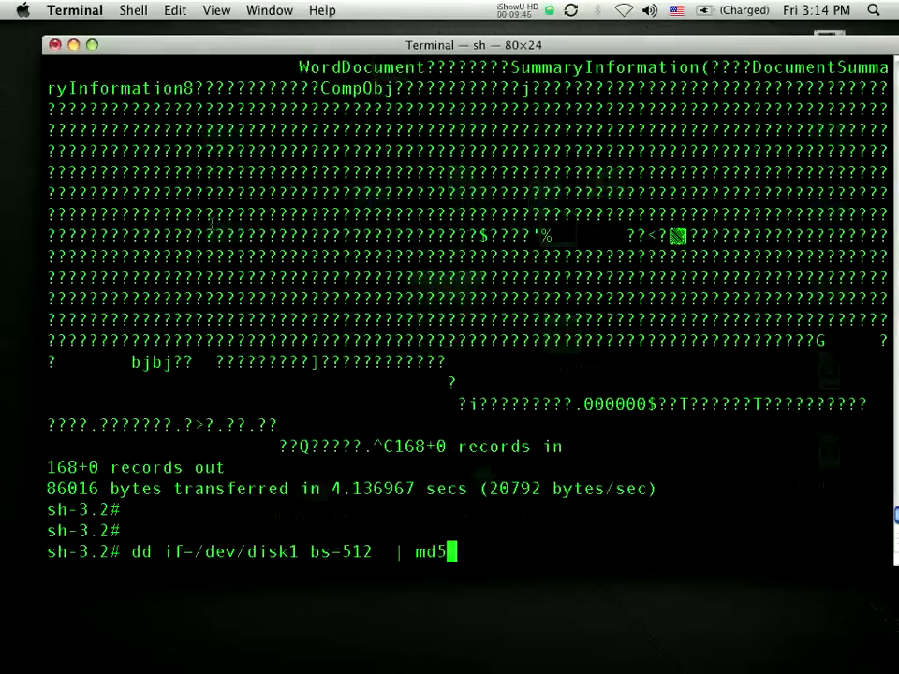